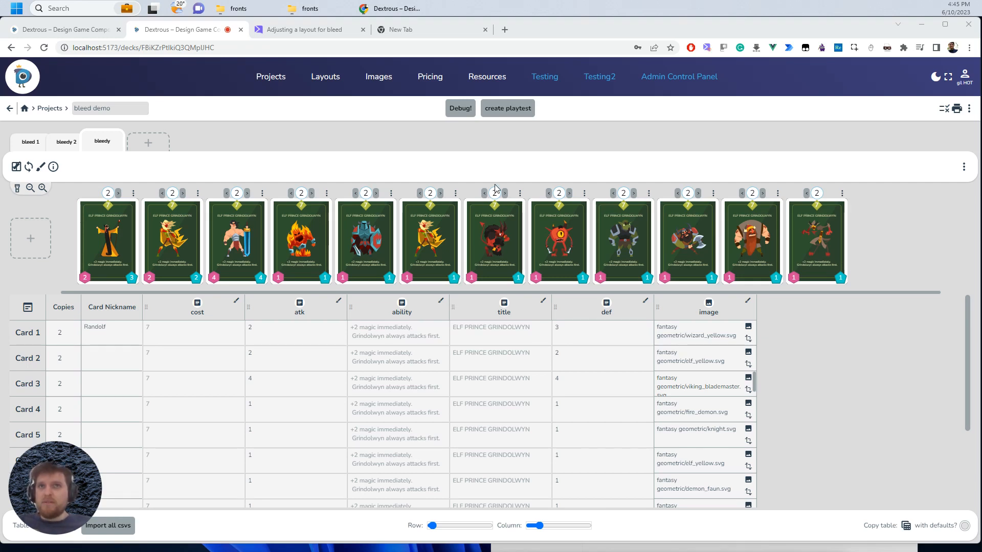
pyautogui.moveTo(417, 169)
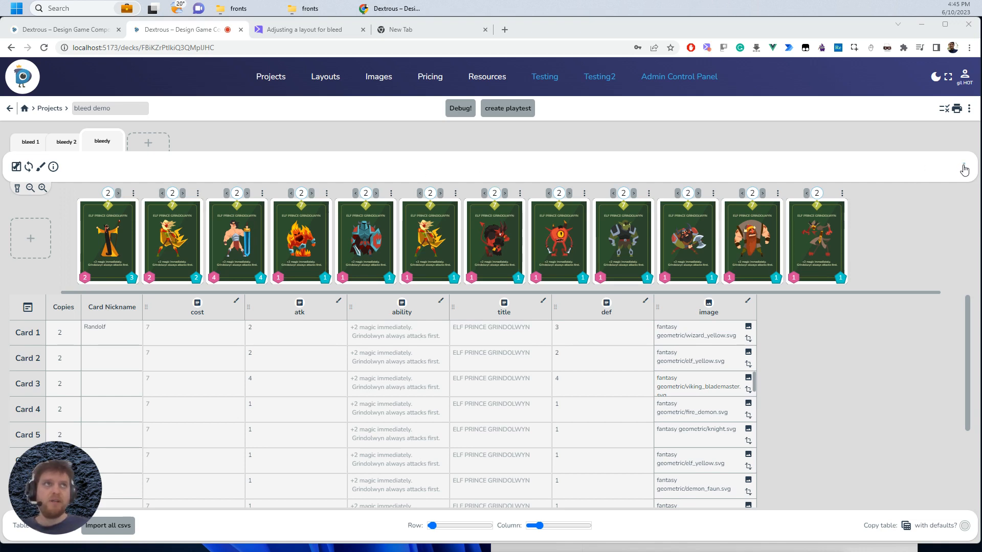
# Show the options menu of the bleedy card component.
pyautogui.click(963, 167)
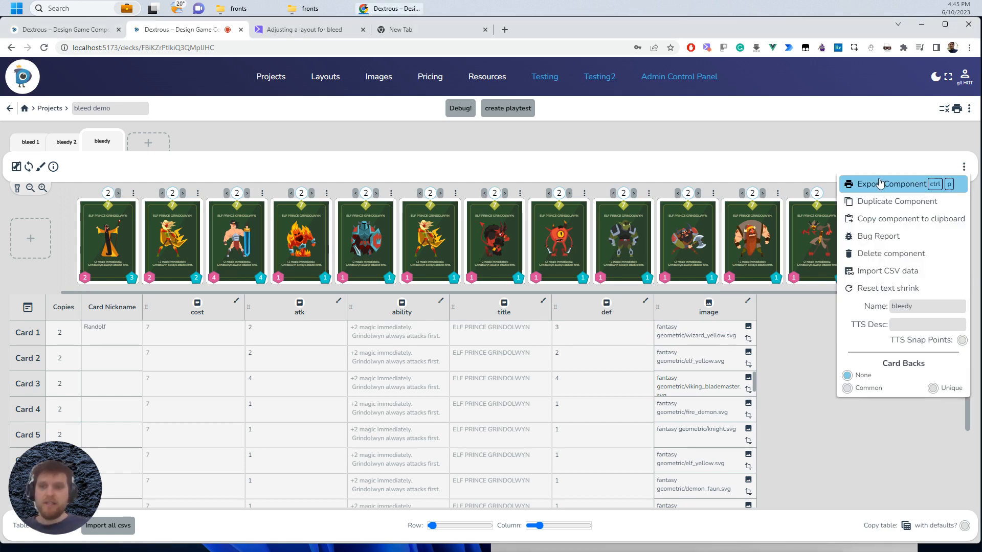
# Export the bleedy component and raise the page bleed to 2 mm in Page setup.
pyautogui.click(889, 184)
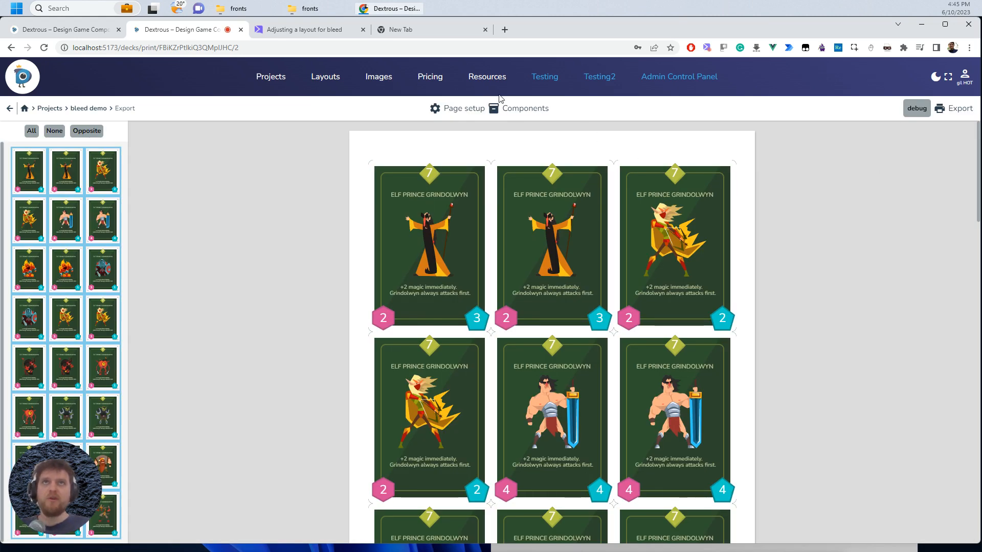
pyautogui.click(463, 108)
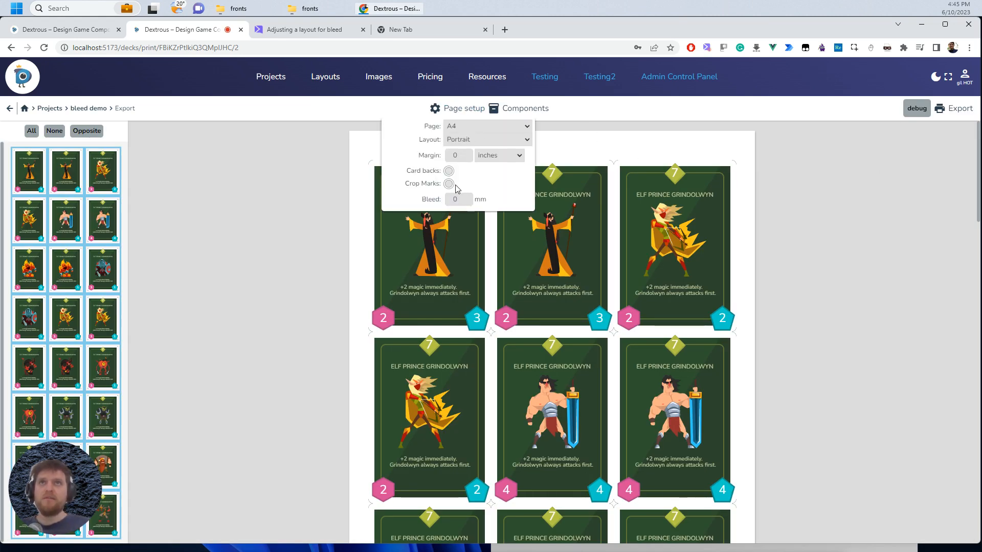
pyautogui.moveTo(471, 200)
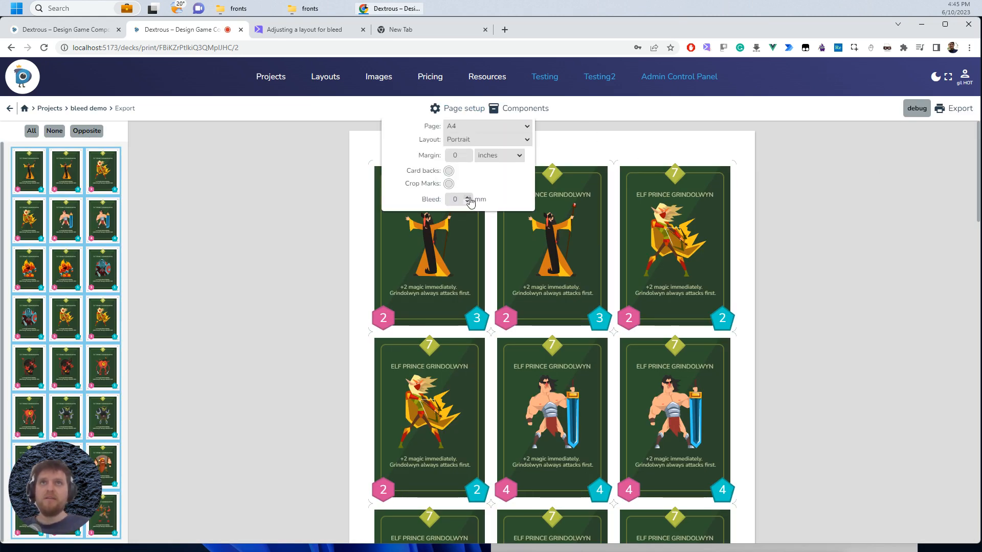
pyautogui.click(469, 197)
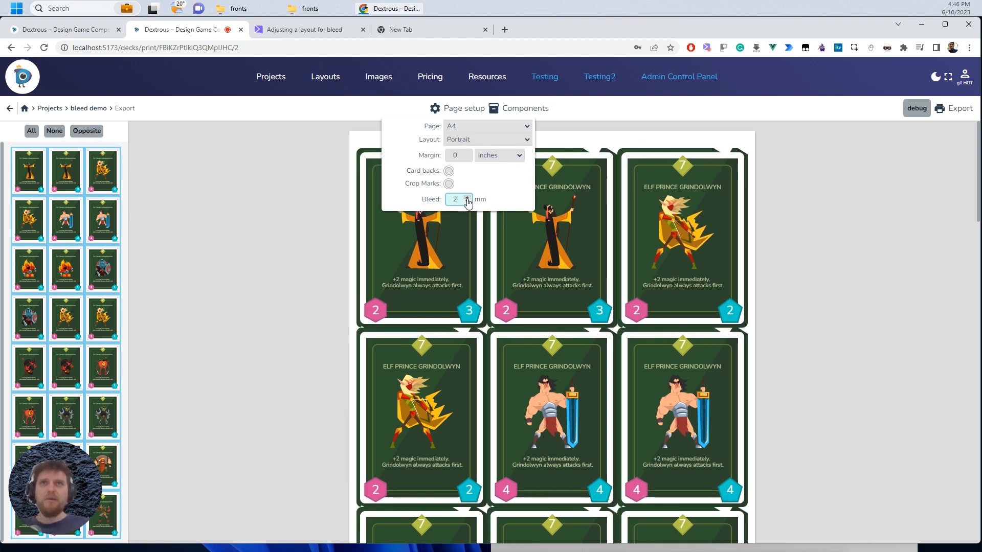
pyautogui.click(468, 197)
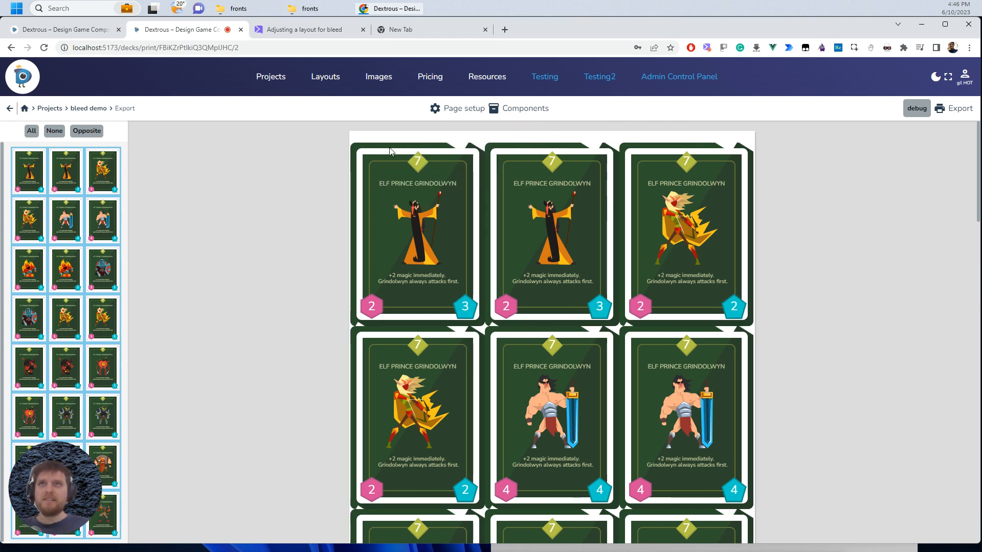
pyautogui.moveTo(430, 160)
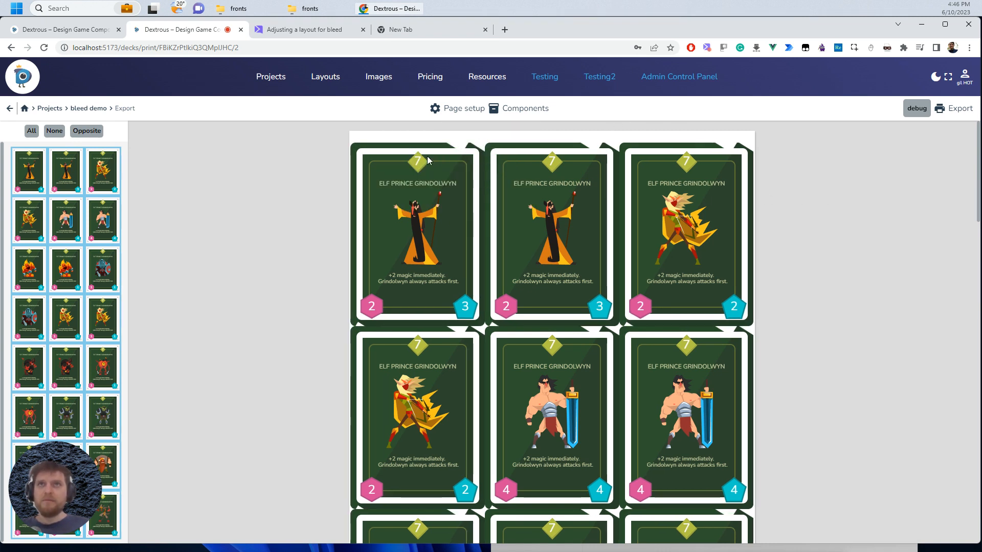
pyautogui.moveTo(507, 153)
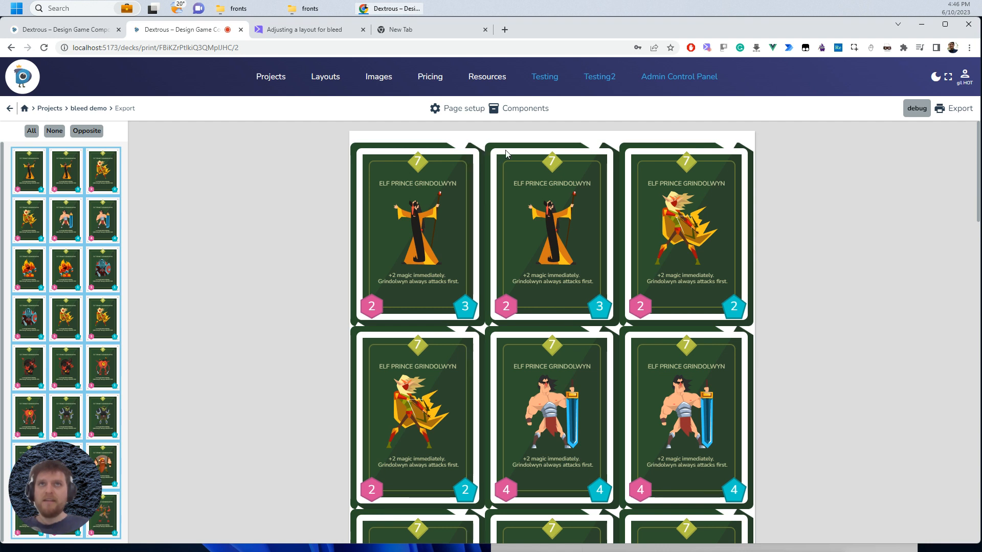
pyautogui.moveTo(491, 169)
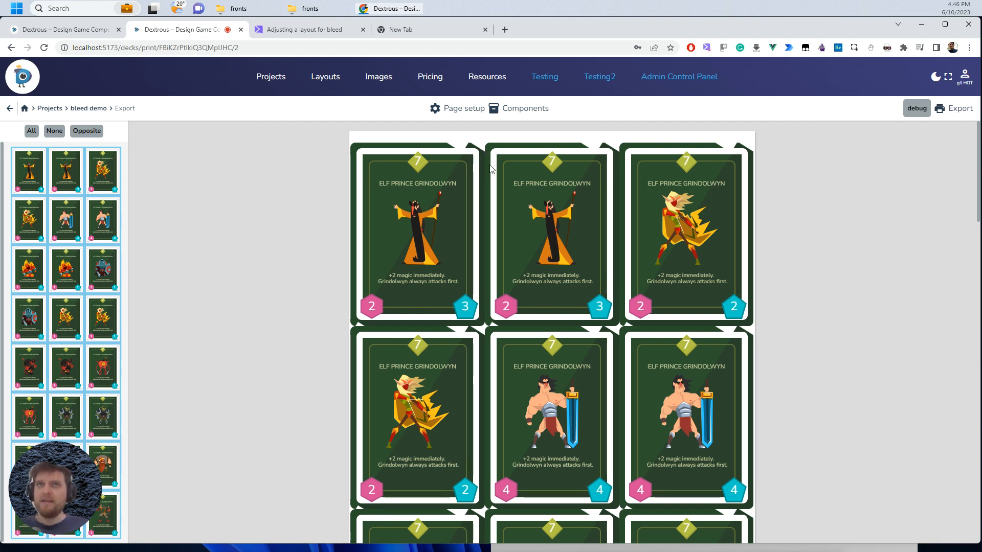
pyautogui.moveTo(358, 155)
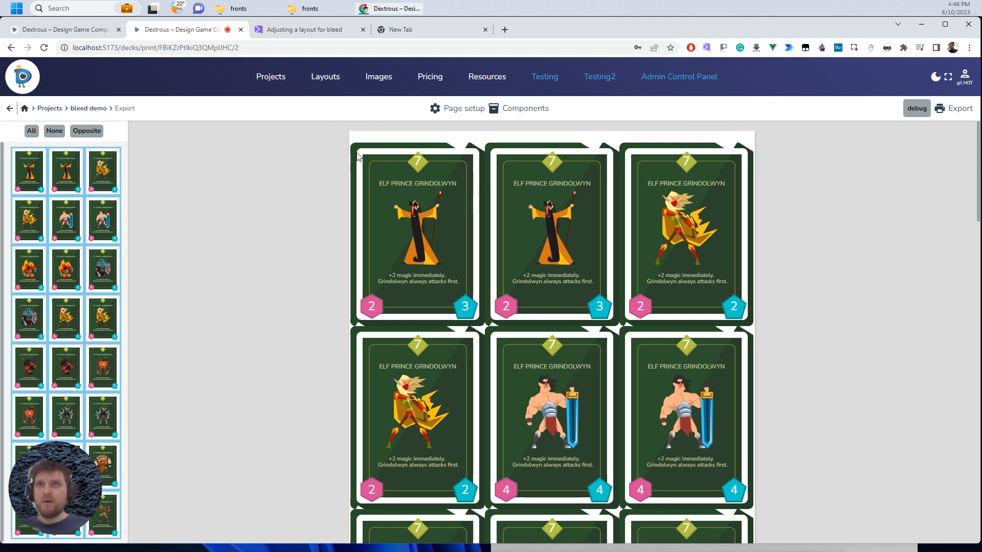
pyautogui.moveTo(478, 184)
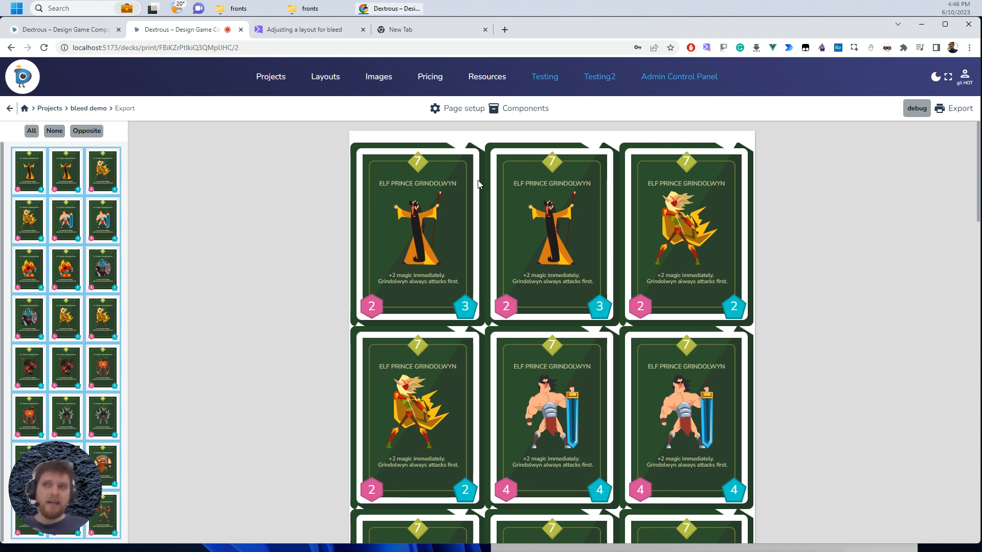
pyautogui.moveTo(366, 147)
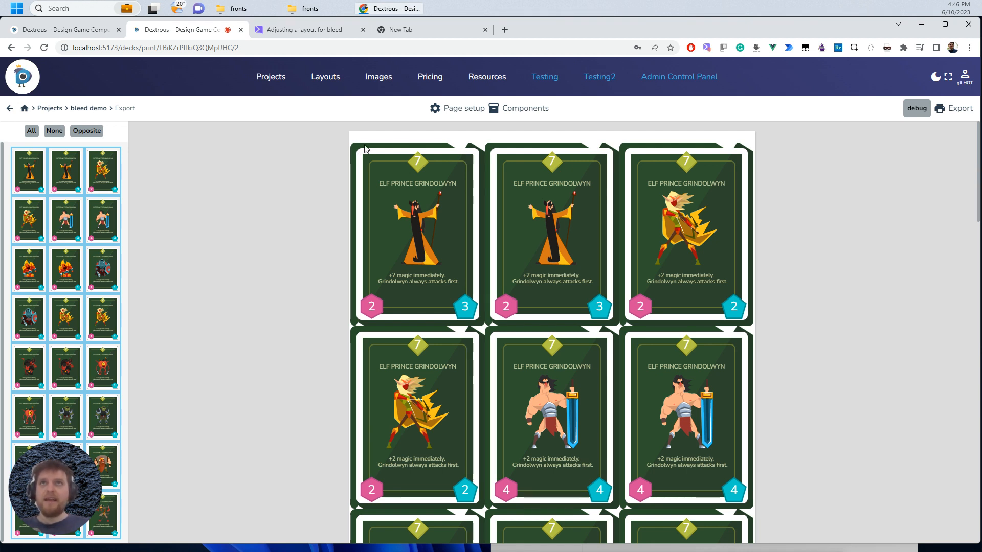
pyautogui.moveTo(476, 193)
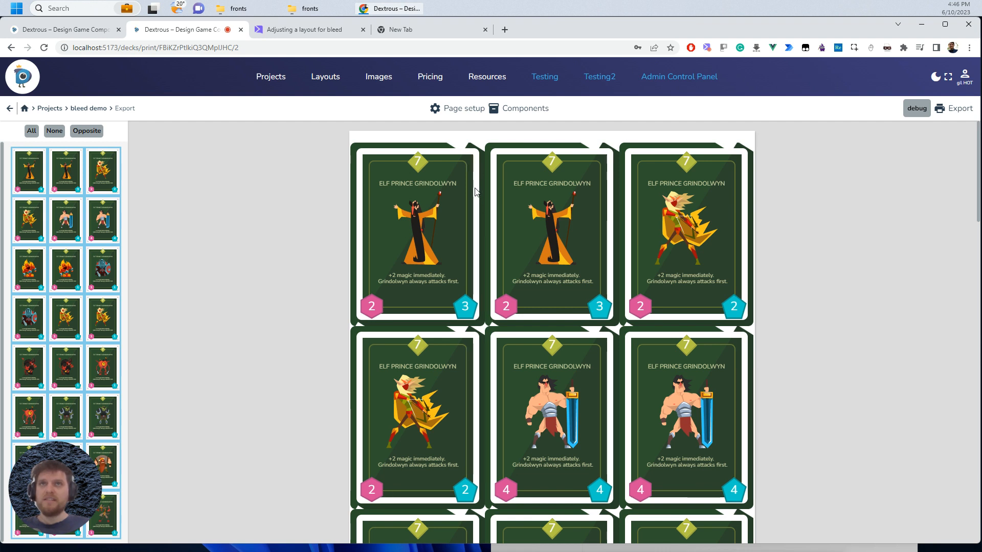
pyautogui.moveTo(556, 191)
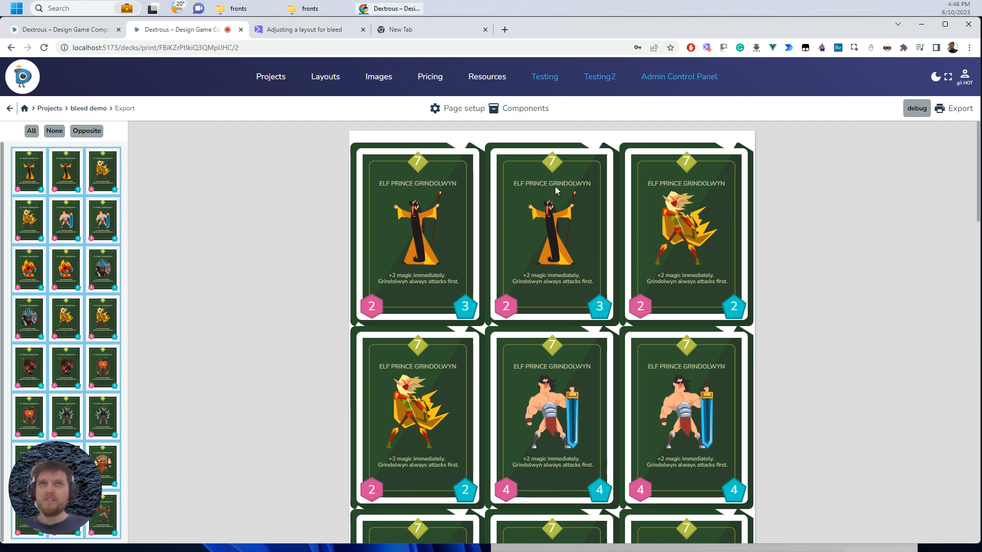
pyautogui.moveTo(10, 109)
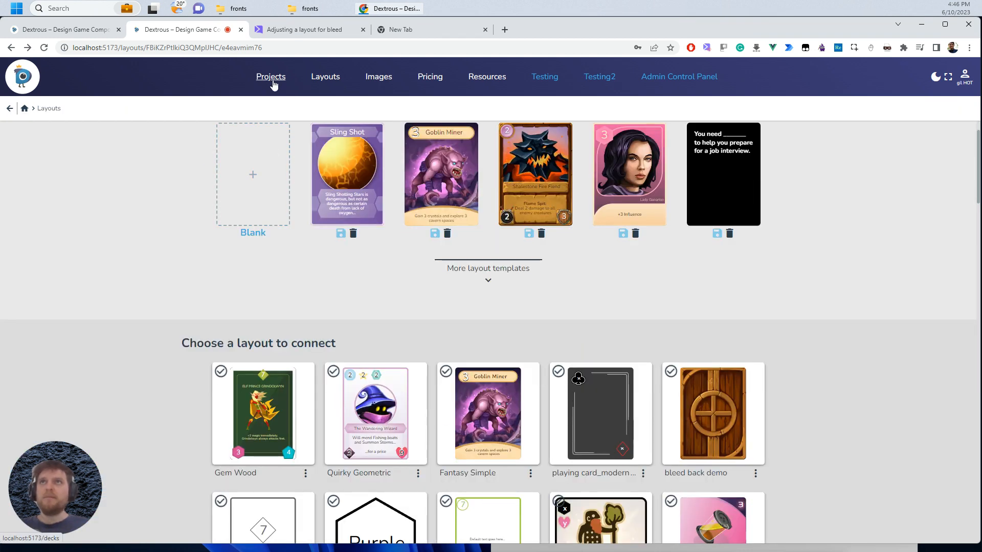
# Return to the bleed demo project from the Projects list.
pyautogui.click(270, 75)
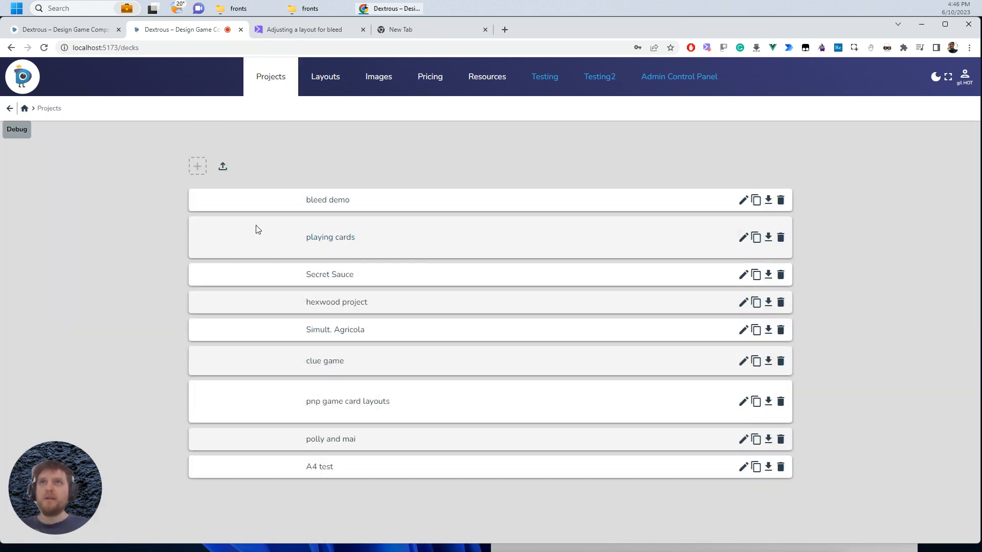
pyautogui.click(327, 200)
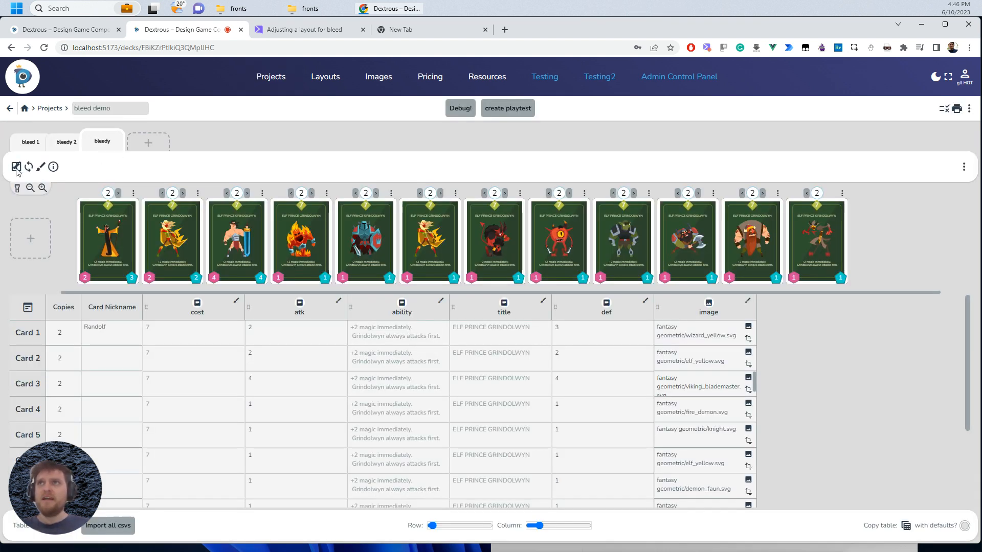
pyautogui.moveTo(16, 168)
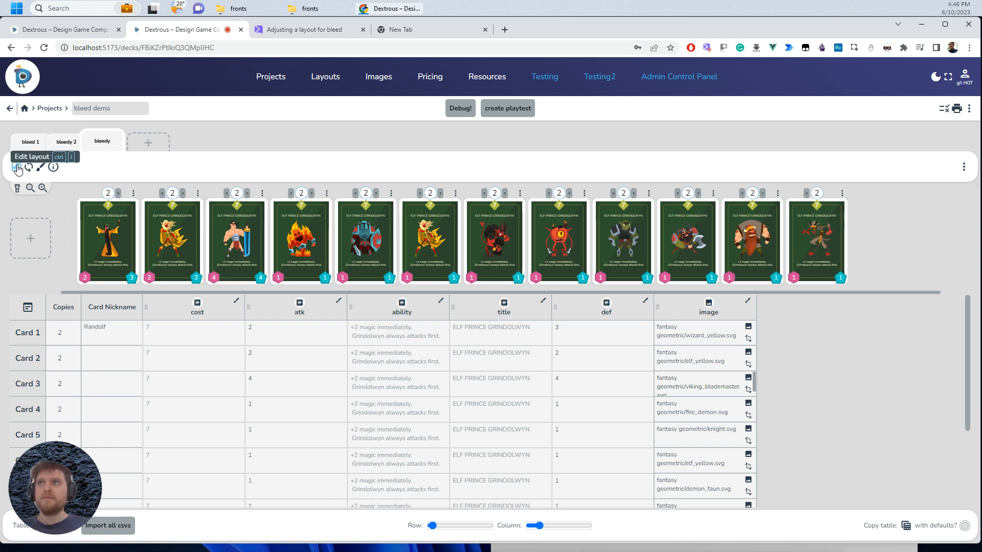
# Enter the Gem Wood layout editor and review the image, card_background and white border zones.
pyautogui.click(16, 168)
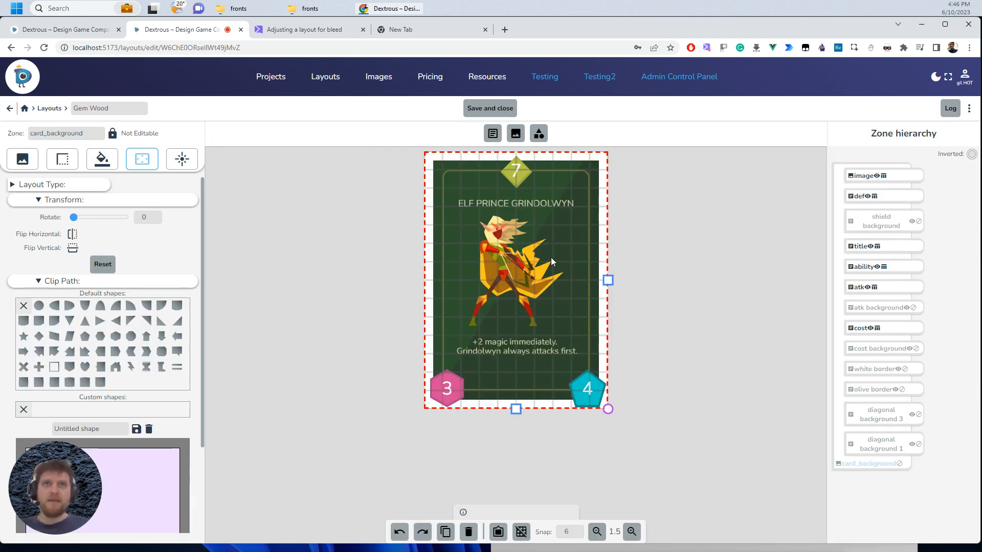
pyautogui.click(863, 176)
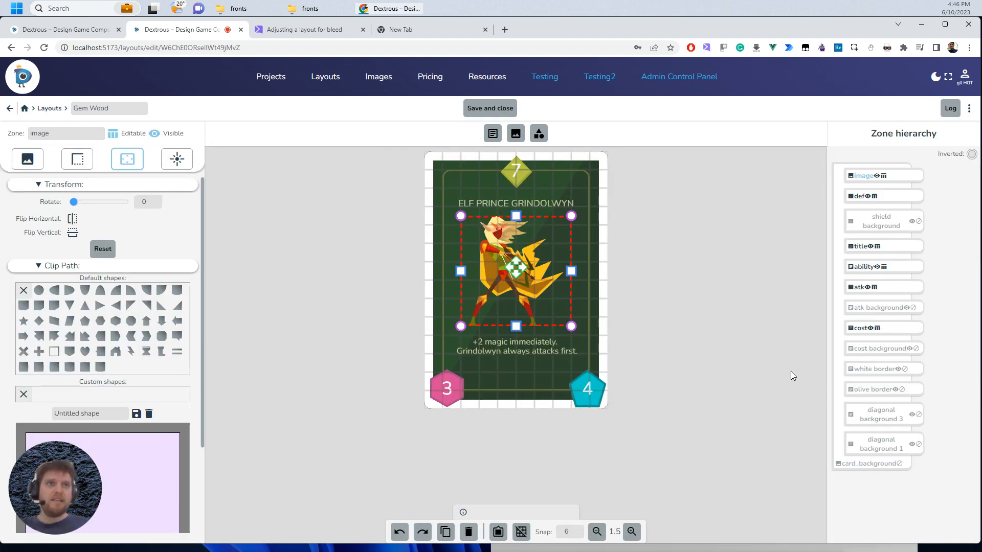
pyautogui.click(869, 464)
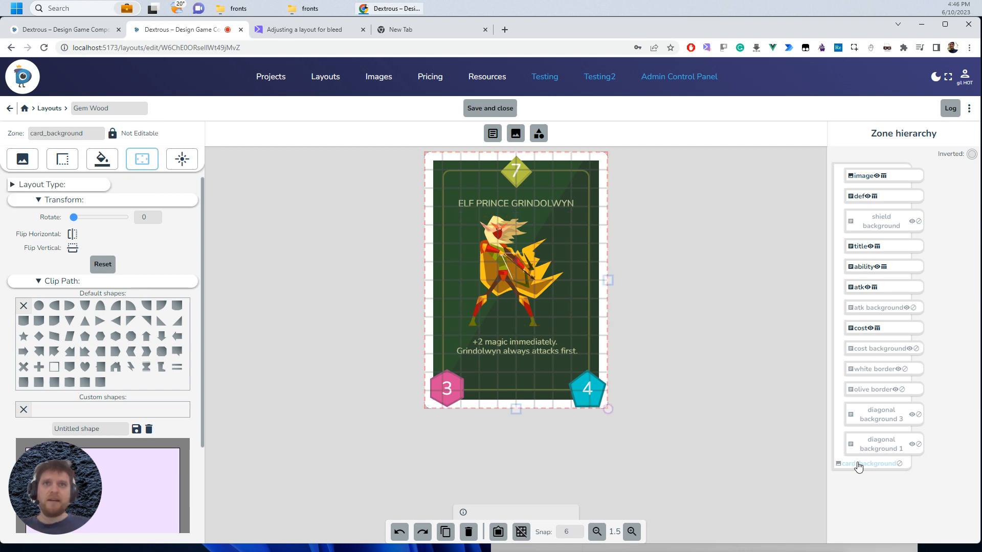
pyautogui.moveTo(840, 368)
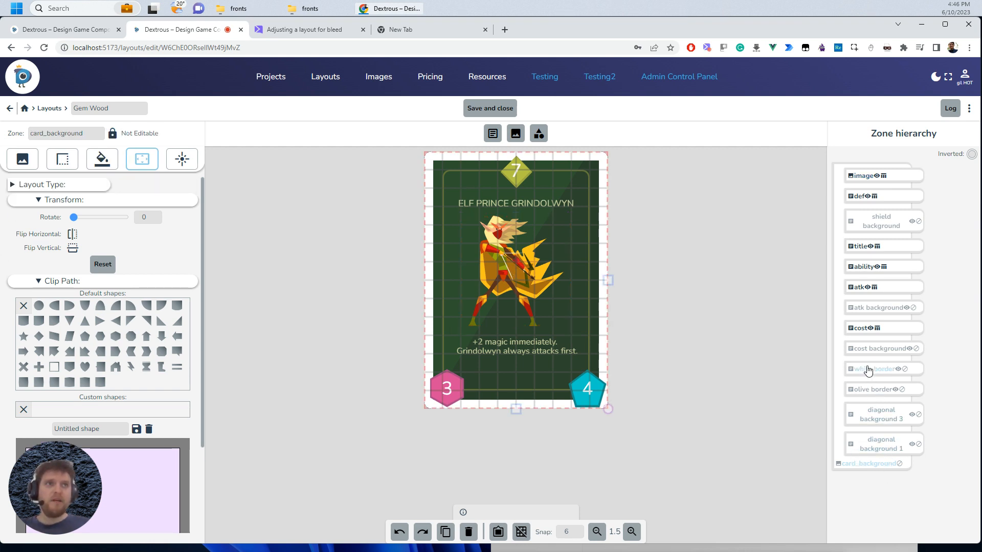
pyautogui.click(875, 369)
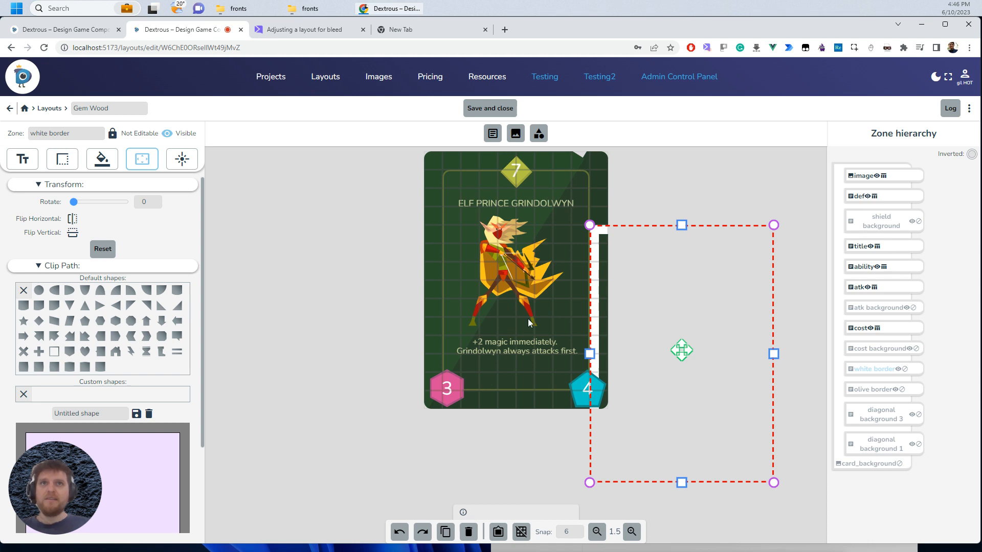
pyautogui.moveTo(523, 245)
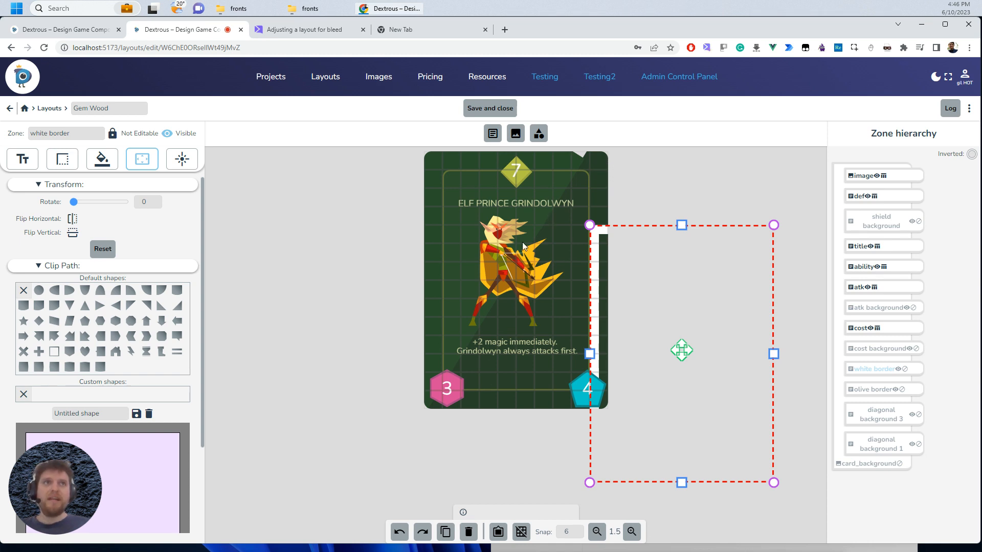
pyautogui.moveTo(523, 453)
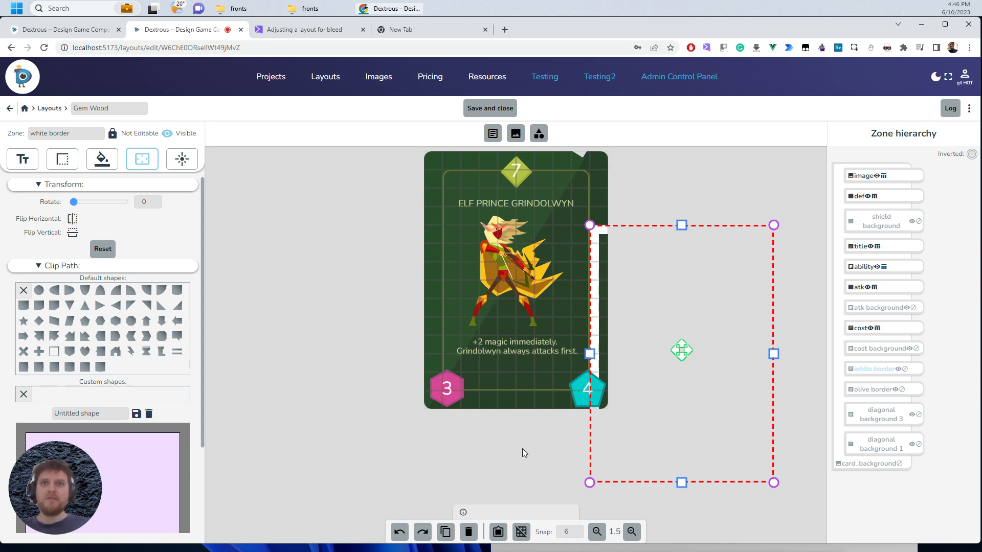
pyautogui.moveTo(623, 291)
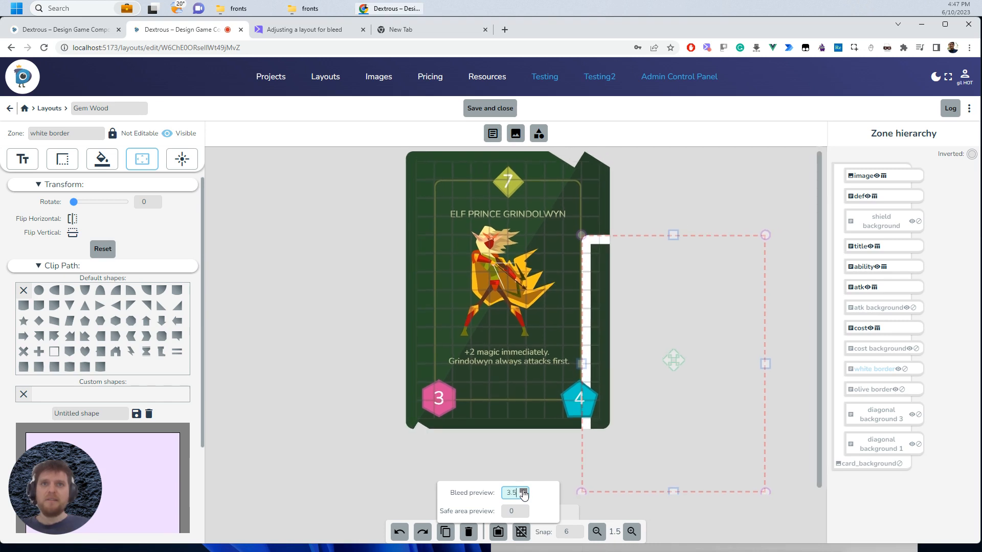
# Preview a 3 mm bleed and stretch the white border zone out to the bleed edge.
pyautogui.click(523, 497)
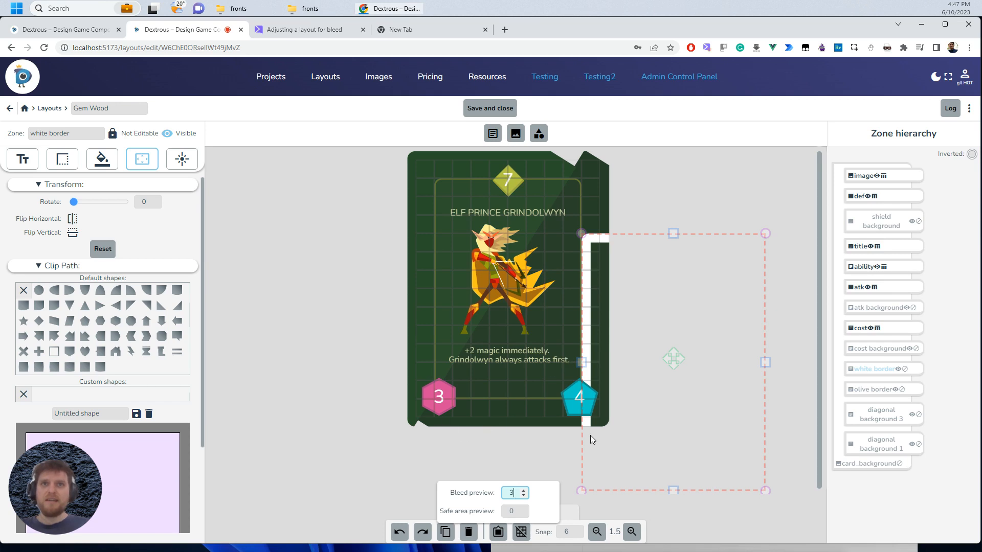
pyautogui.moveTo(589, 384)
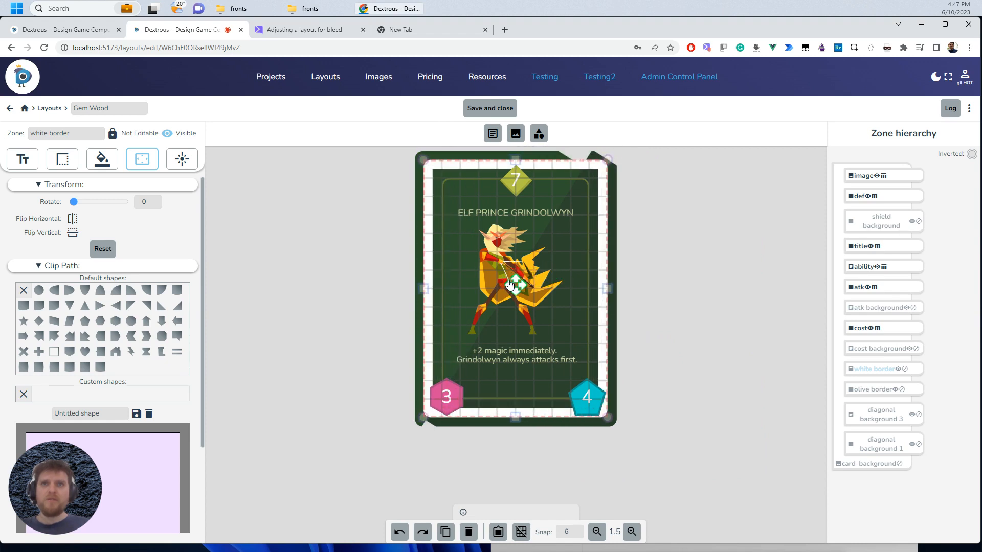
pyautogui.click(513, 285)
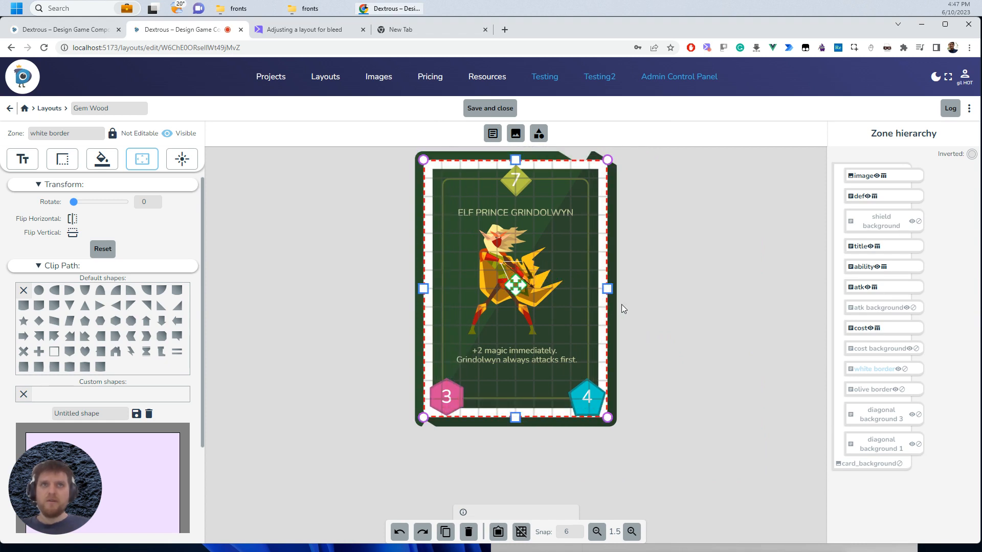
pyautogui.moveTo(515, 413)
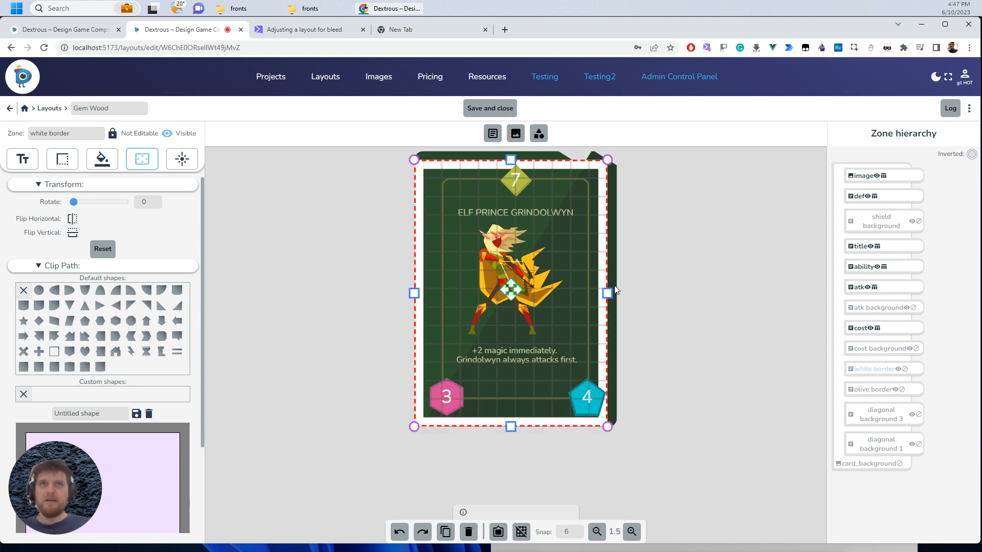
pyautogui.moveTo(607, 294); pyautogui.dragTo(615, 294)
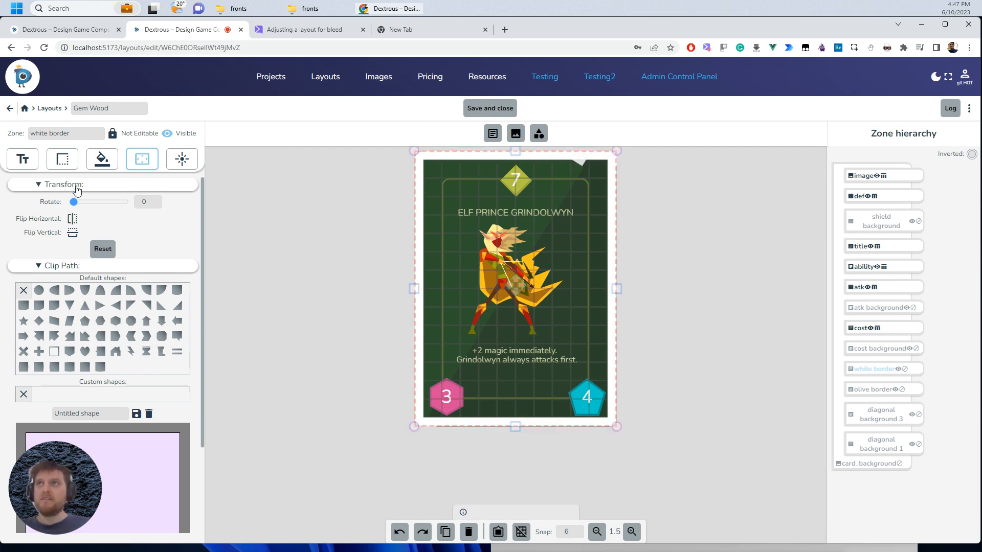
# Widen the white border zone's border width from 12 to 24.
pyautogui.click(61, 159)
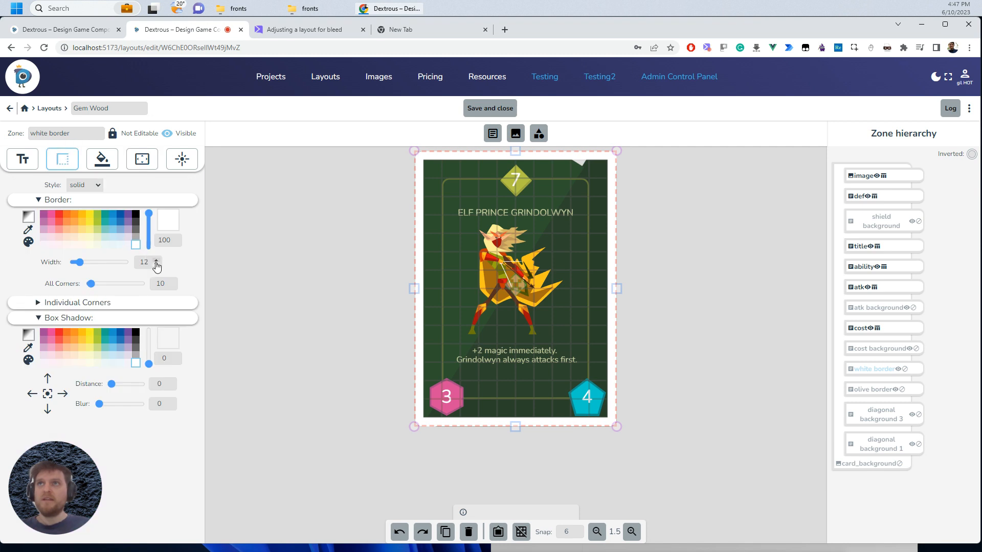
pyautogui.click(158, 260)
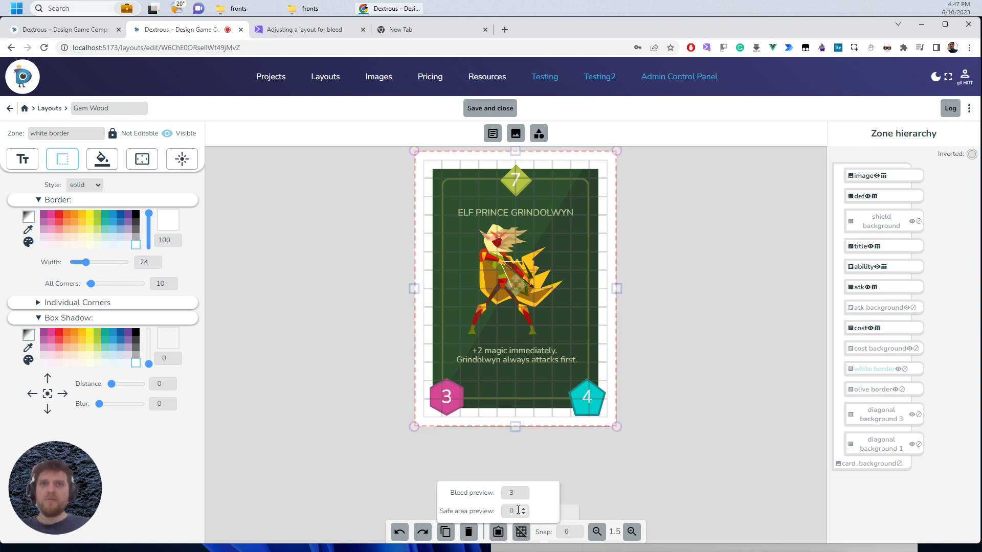
# Preview a 3 mm safe area on the Gem Wood layout.
pyautogui.click(523, 508)
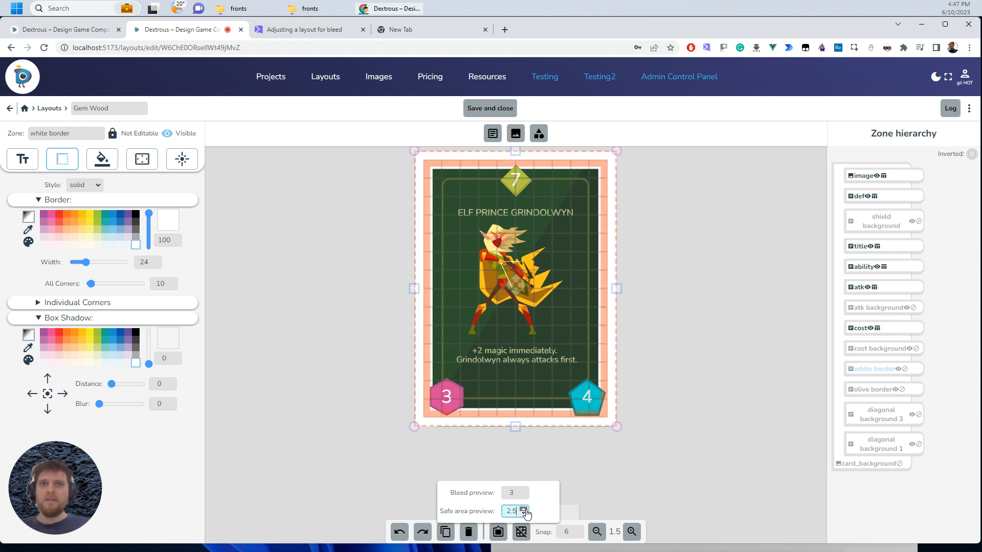
pyautogui.click(525, 508)
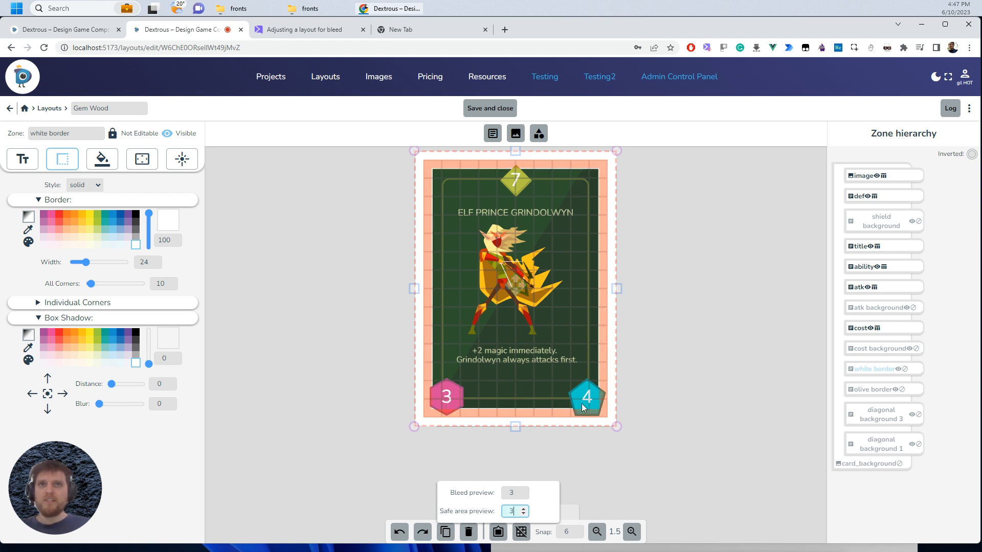
pyautogui.moveTo(499, 339)
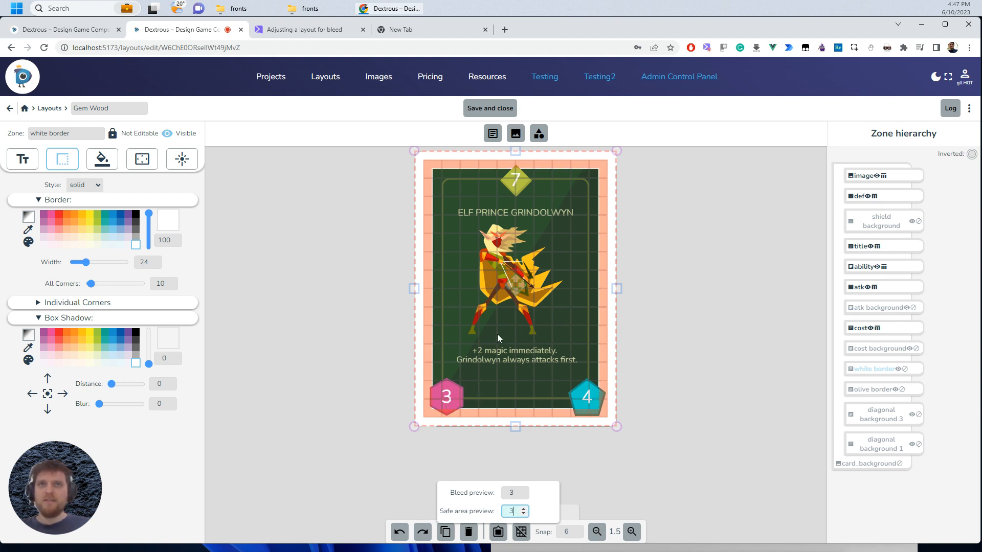
pyautogui.moveTo(525, 360)
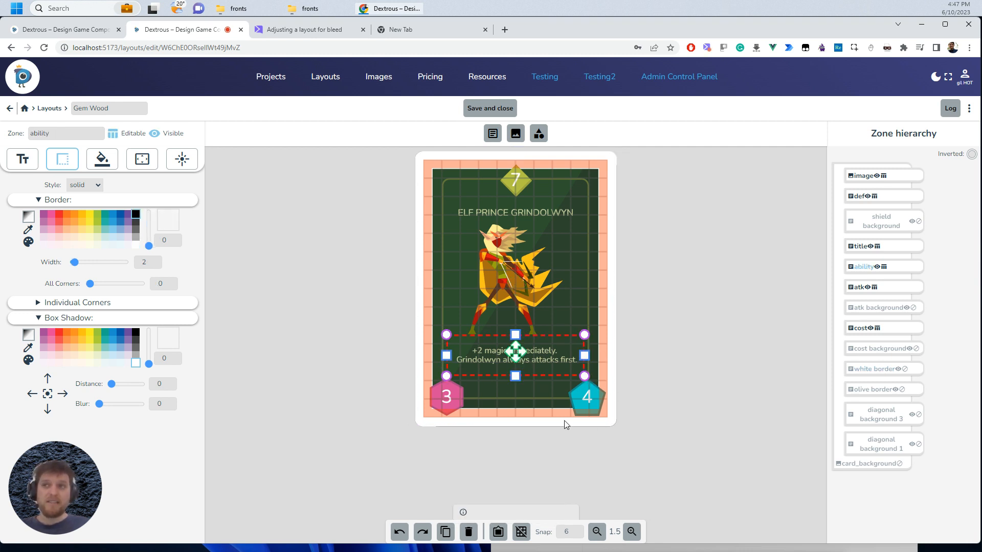
pyautogui.moveTo(468, 398)
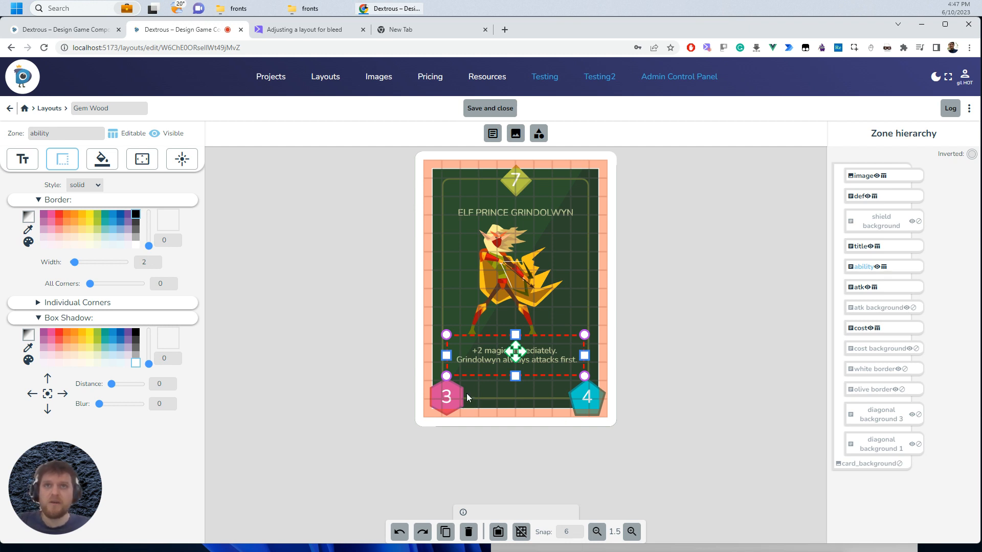
pyautogui.moveTo(587, 401)
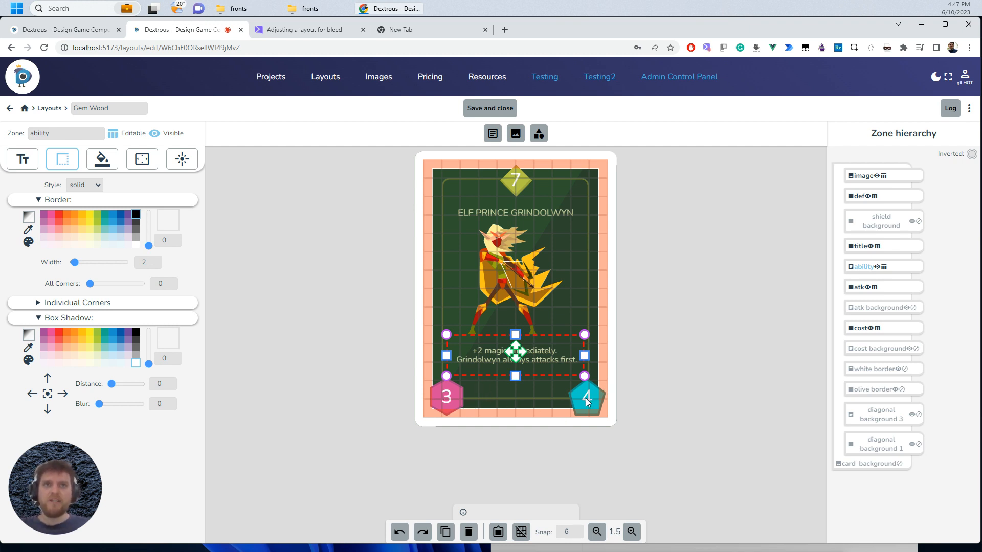
# Move the def, atk background and atk badges inward to sit inside the safe area.
pyautogui.click(587, 399)
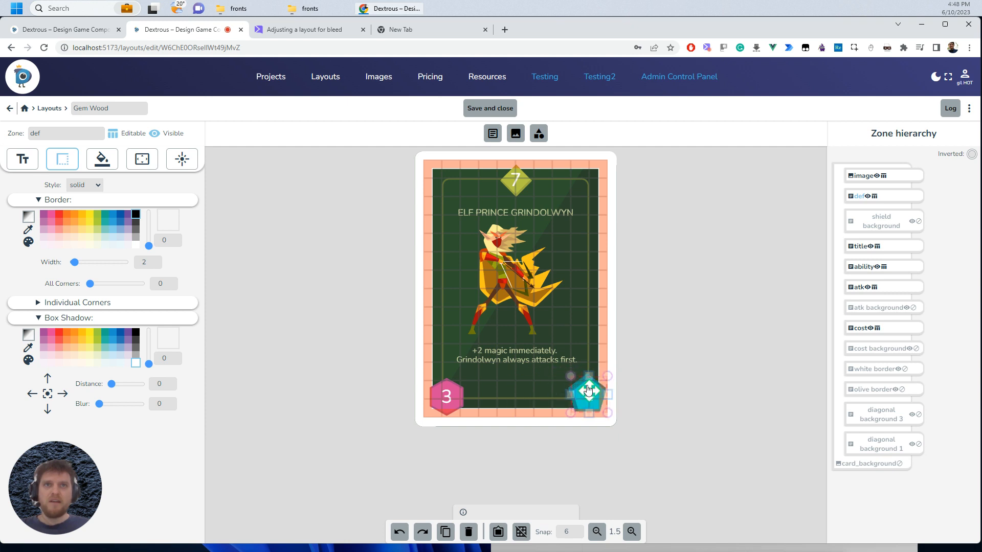
pyautogui.click(589, 393)
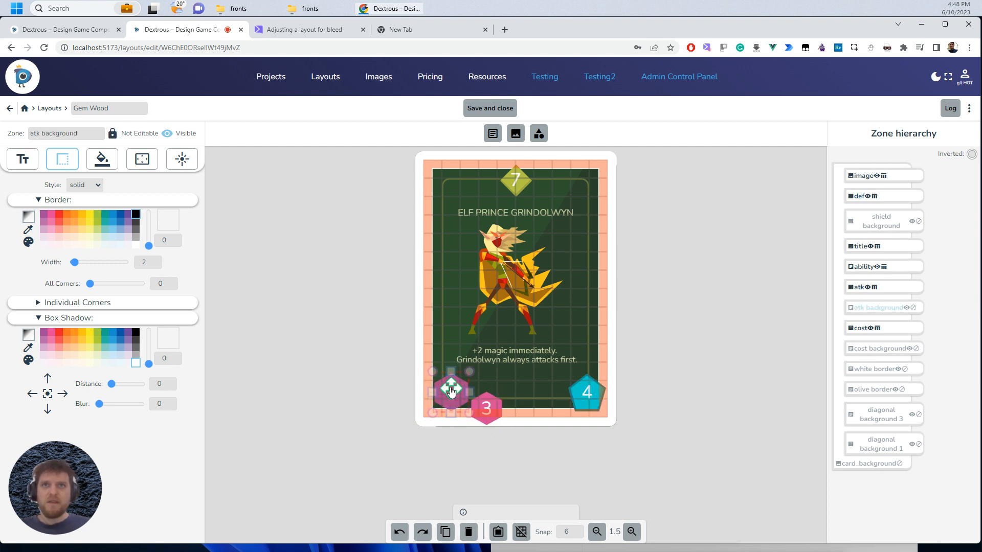
pyautogui.click(450, 391)
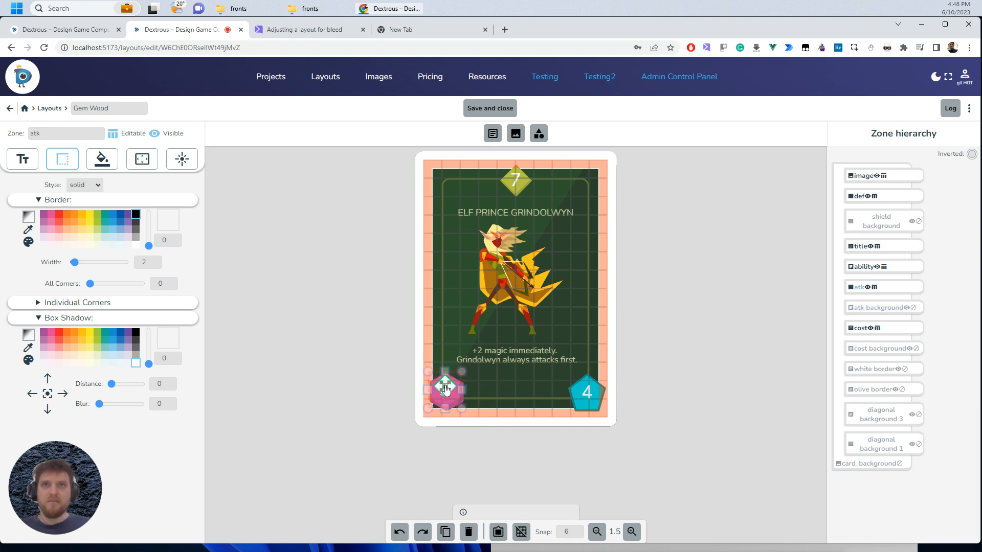
pyautogui.click(444, 390)
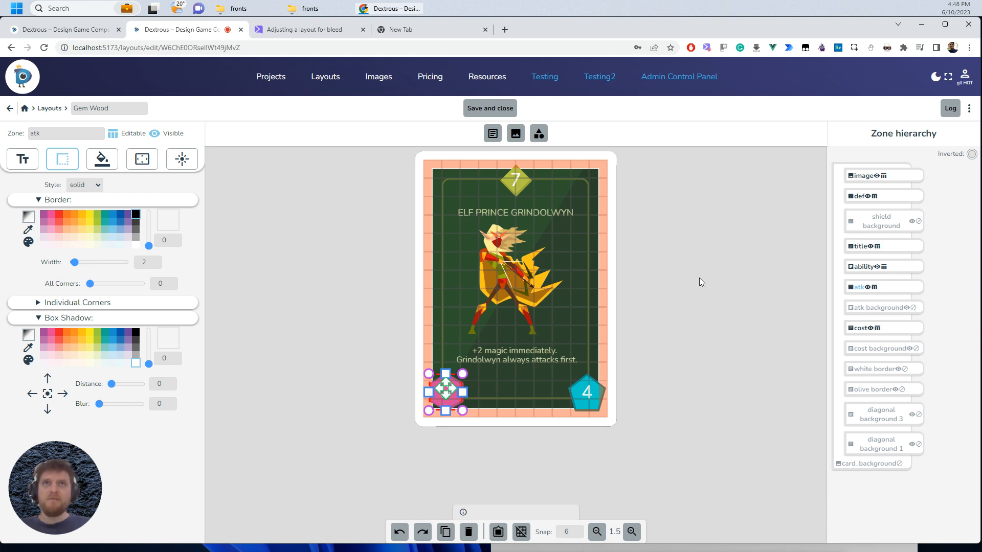
pyautogui.moveTo(633, 327)
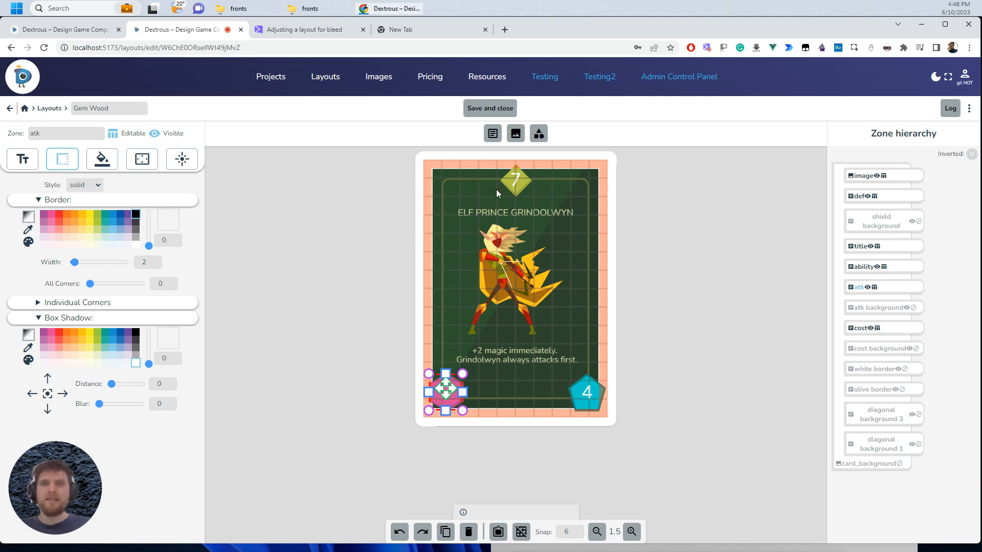
pyautogui.moveTo(566, 231)
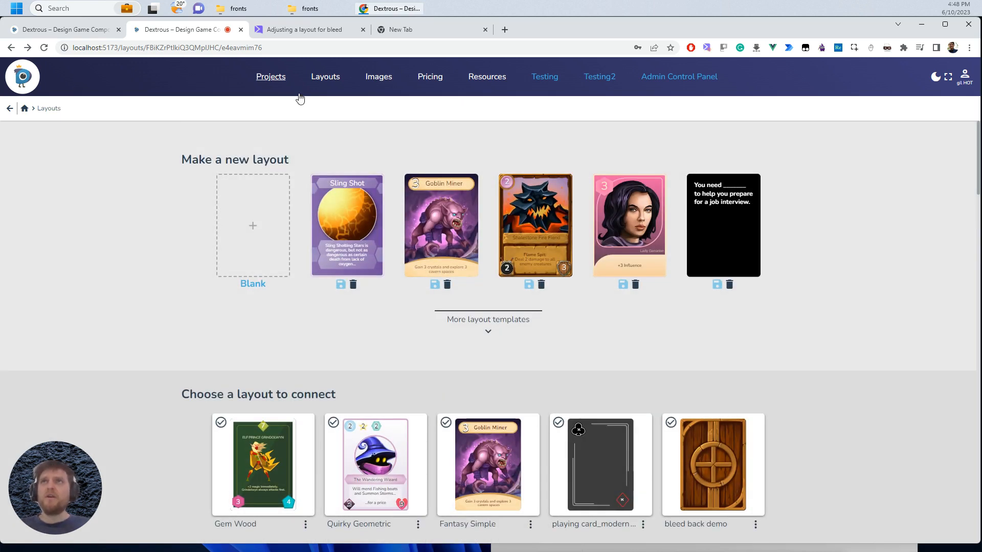
# Return to the Projects list to reach the bleed demo print export.
pyautogui.click(270, 76)
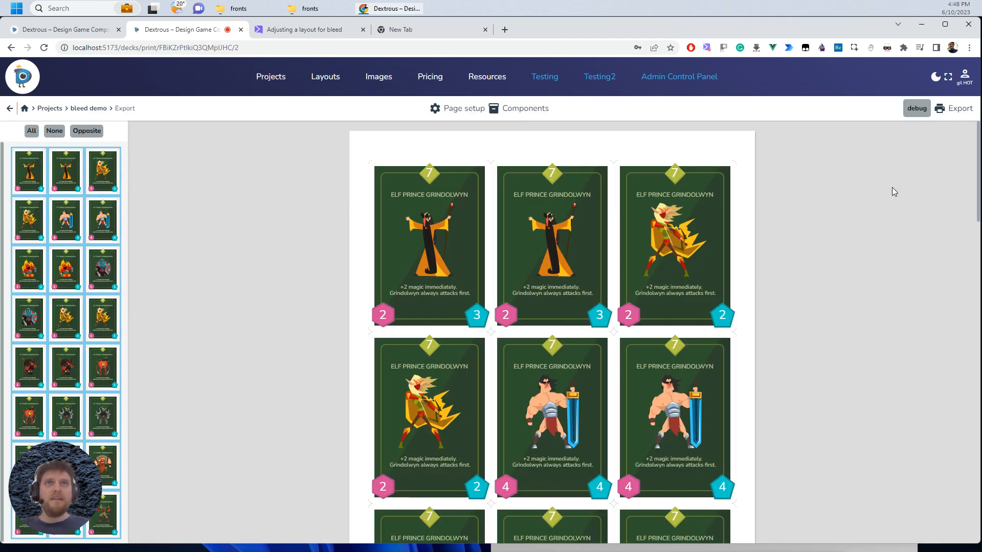
# Enable crop marks with the 3 mm bleed in Page setup and isolate the first card to check its edges.
pyautogui.click(465, 109)
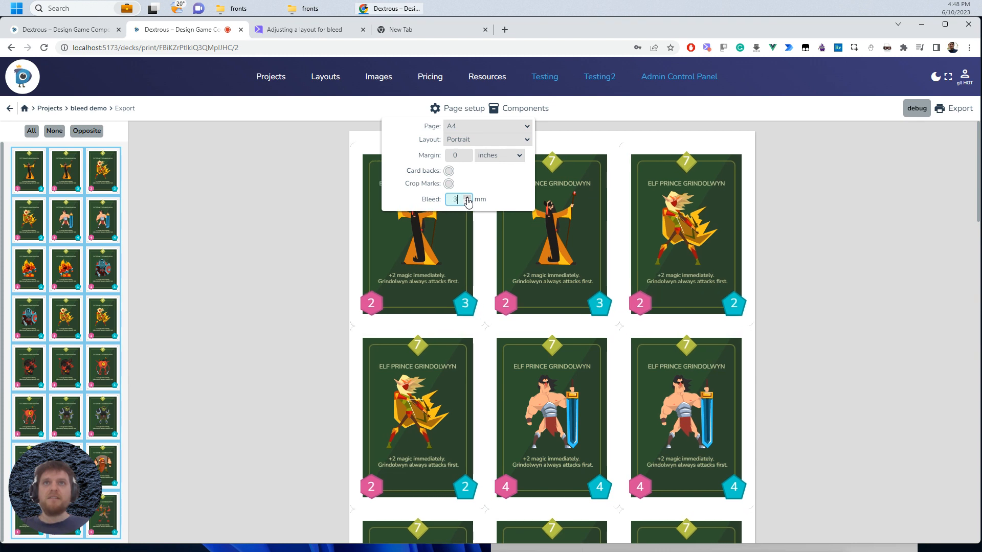
pyautogui.click(448, 183)
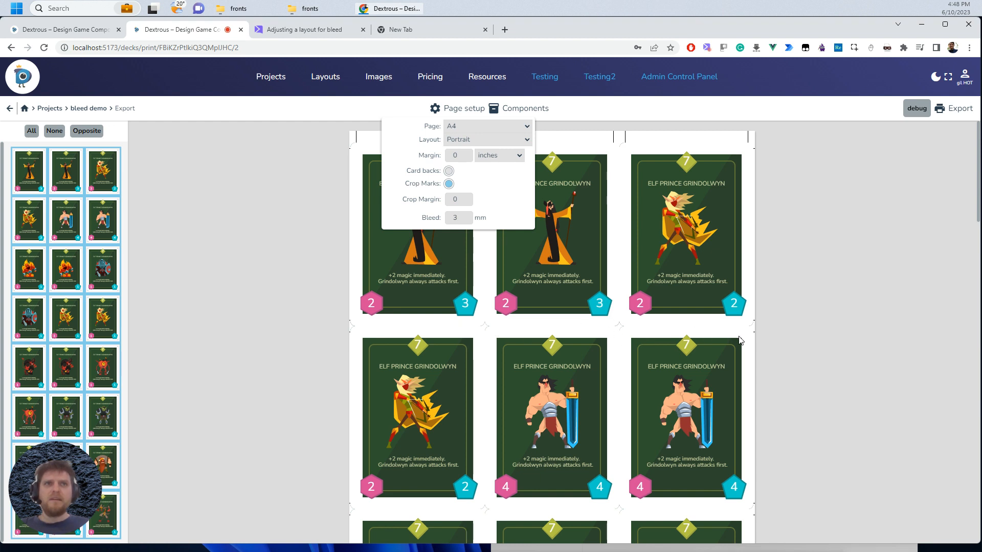
pyautogui.moveTo(536, 179)
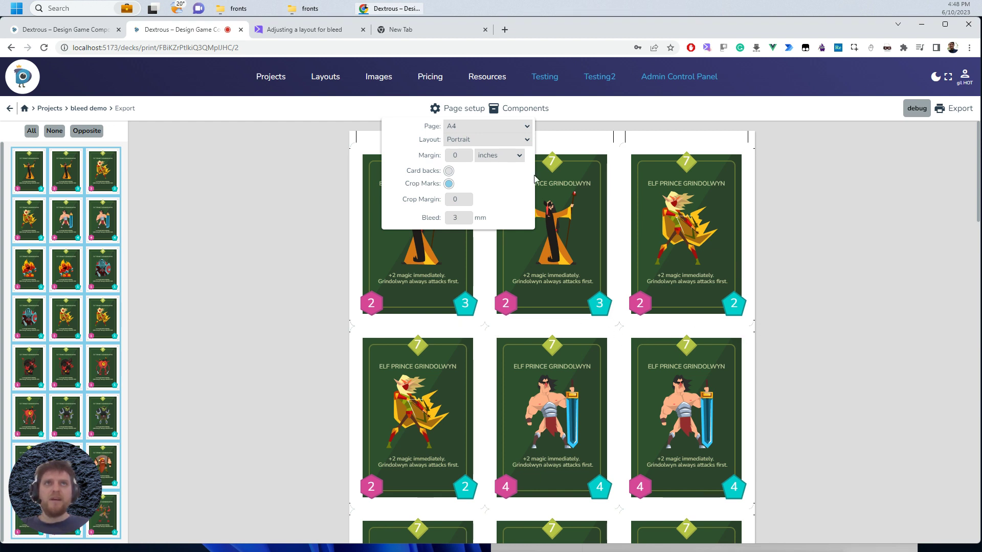
pyautogui.click(607, 122)
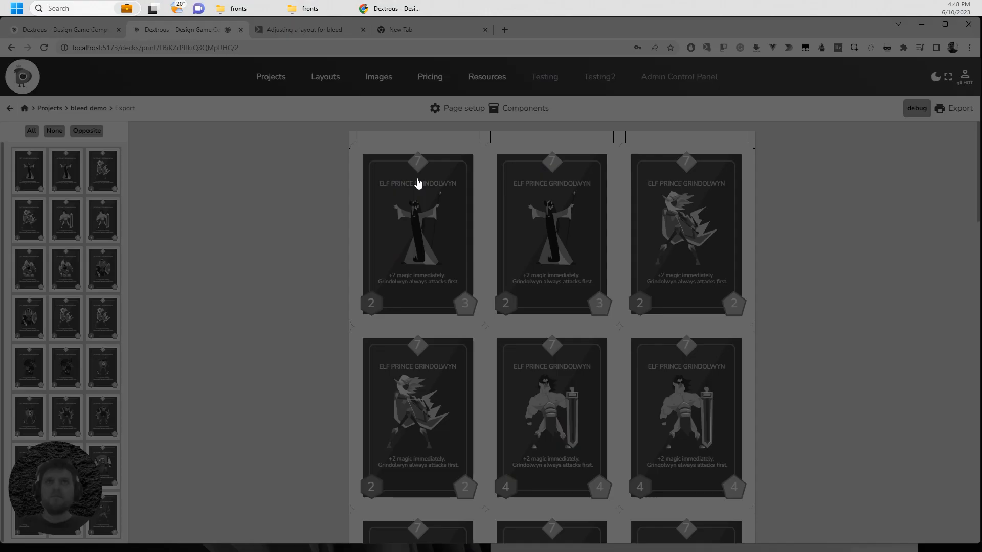
pyautogui.click(417, 235)
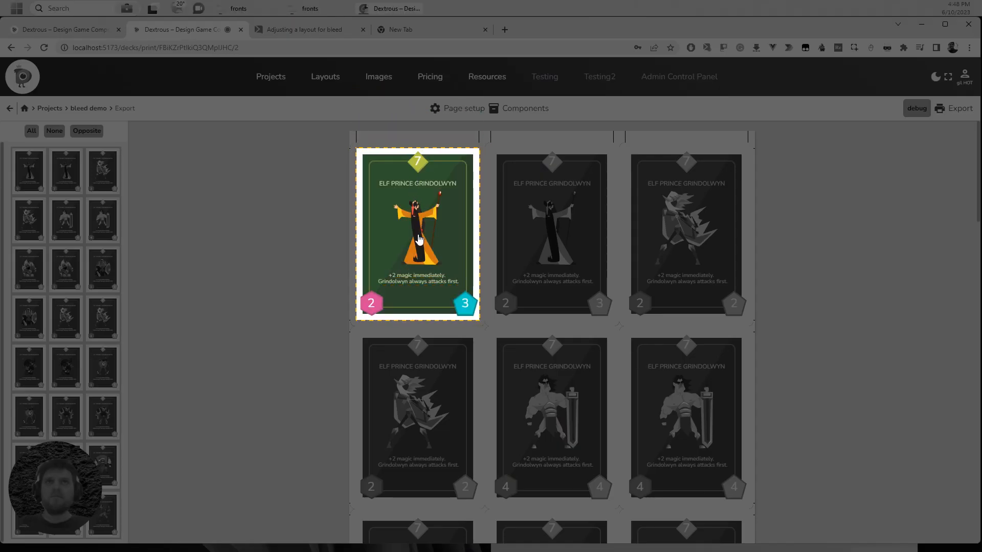